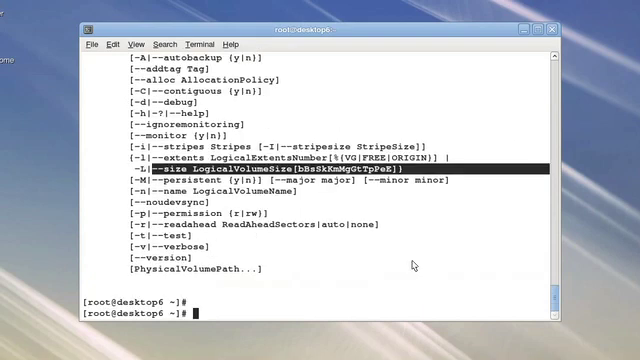
Enter lvcreate --snapshot /dev/vol0/lv_data -L 12M to make a 12M snapshot
{"action": "type", "text": "lvcreate --"}
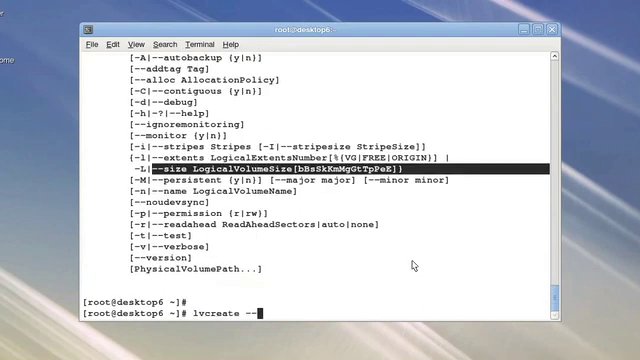
{"action": "type", "text": "snap"}
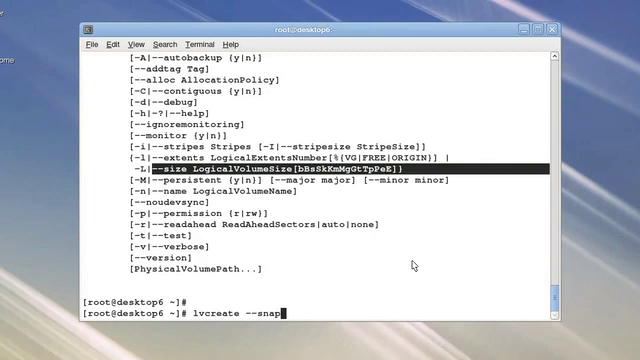
{"action": "type", "text": "shot /dev/"}
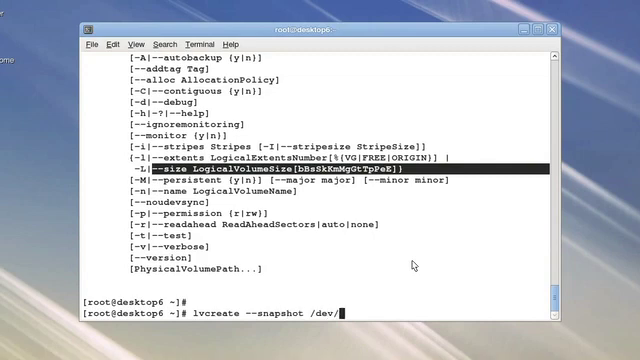
{"action": "type", "text": "vol0/lv_data"}
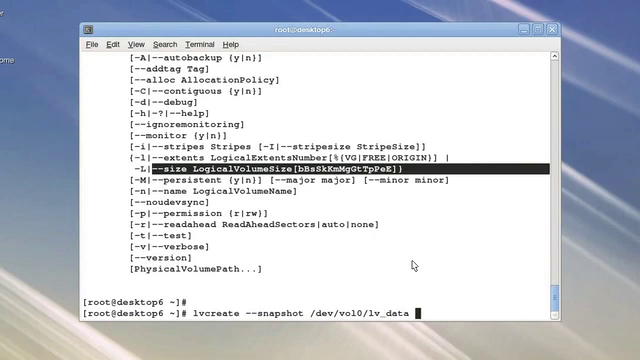
{"action": "type", "text": "-L"}
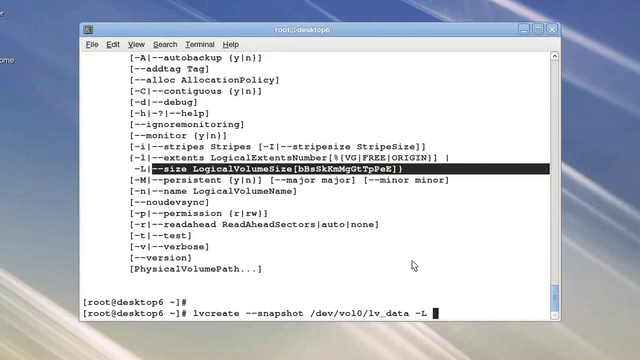
{"action": "type", "text": "12"}
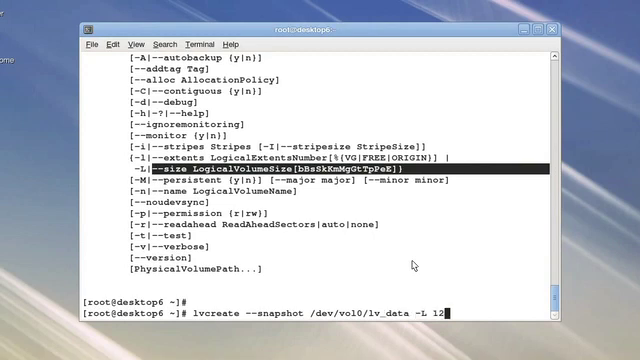
{"action": "type", "text": "M"}
{"action": "type", "text": "lvs"}
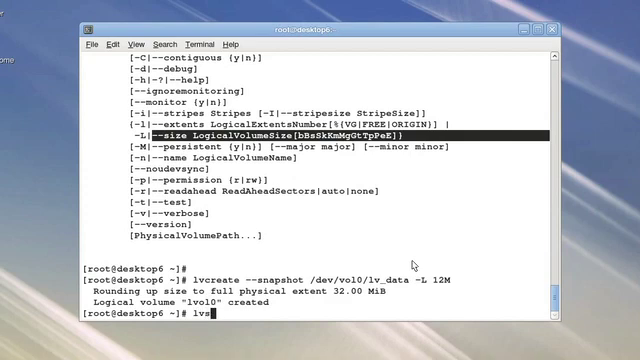
{"action": "key", "text": "Return"}
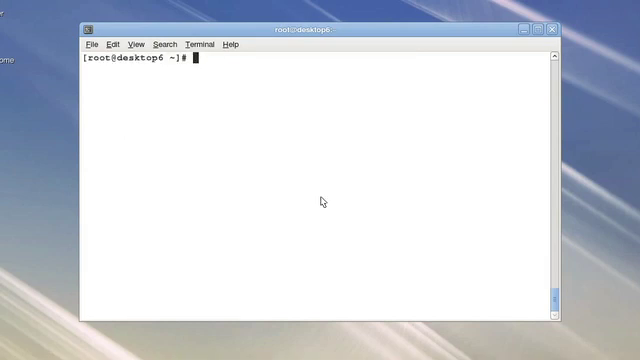
Run lvs to list home, lv_data, root and vserver, then run man lvcreate
{"action": "type", "text": "lv"}
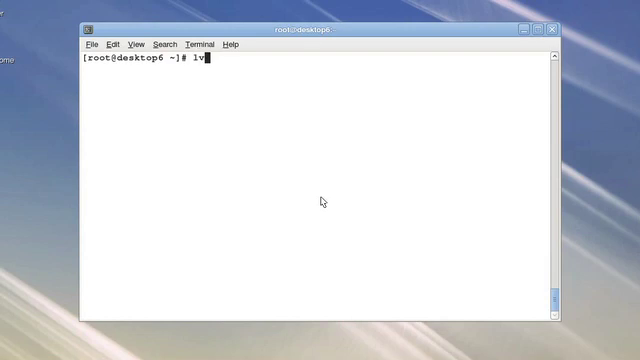
{"action": "key", "text": "Return"}
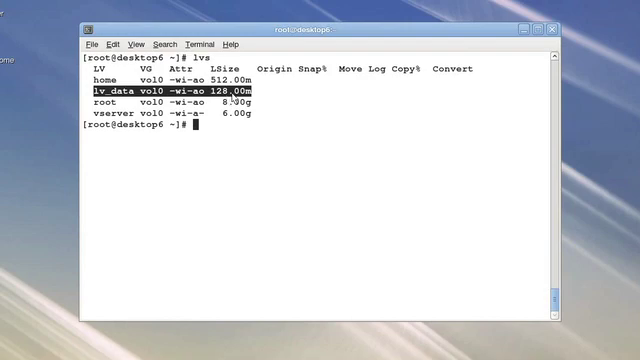
{"action": "type", "text": "m"}
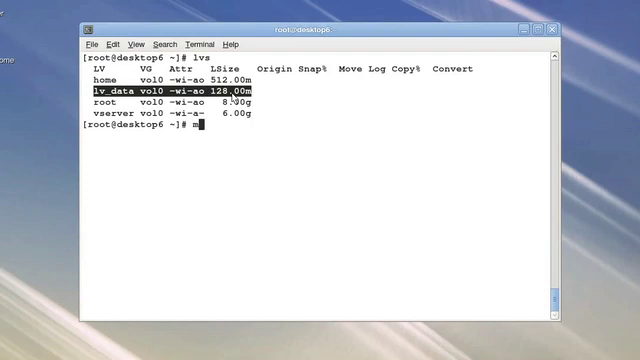
{"action": "type", "text": "an"}
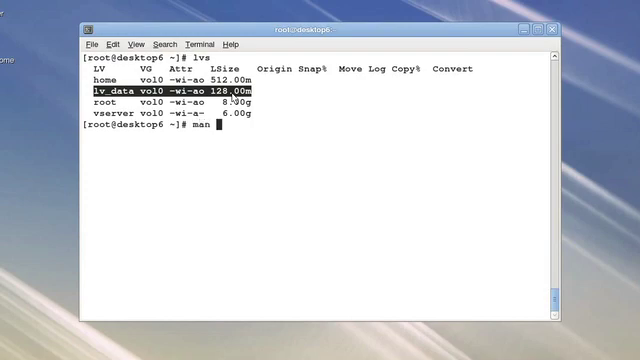
{"action": "type", "text": "lvcreate"}
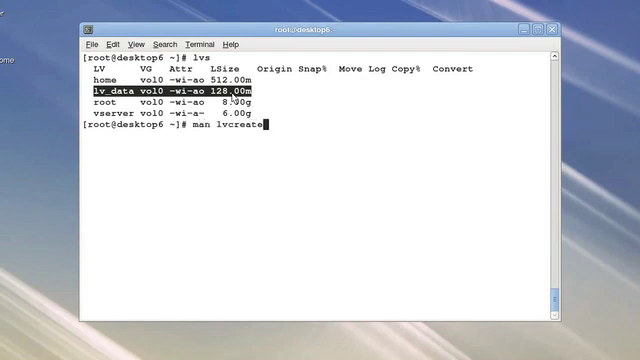
{"action": "key", "text": "Return"}
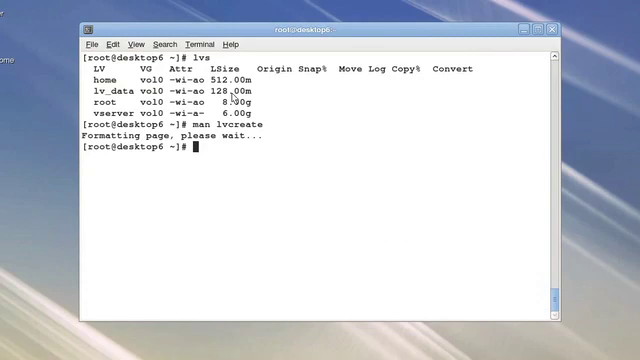
Display lvcreate --help and select the --snapshot and OriginalLogicalVolume words in the usage text
{"action": "type", "text": "lvcreate --help"}
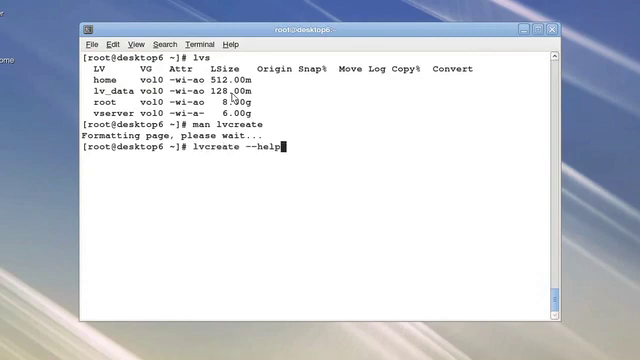
{"action": "key", "text": "Return"}
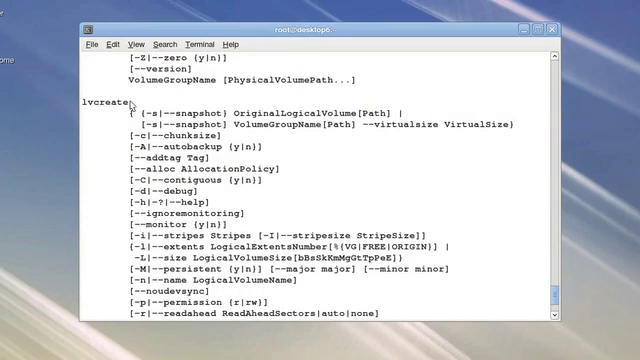
{"action": "double_click", "coordinate": [172, 116]}
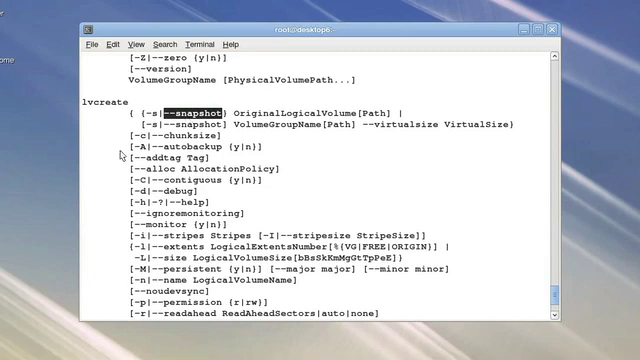
{"action": "double_click", "coordinate": [290, 103]}
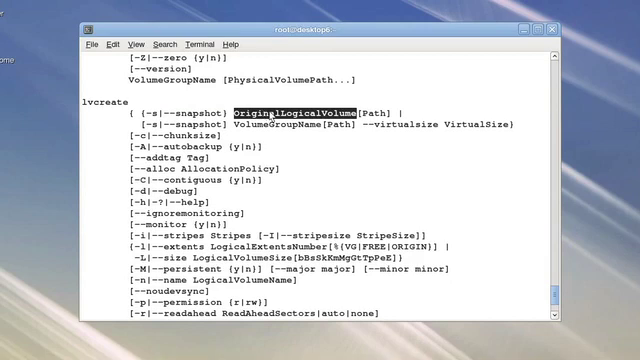